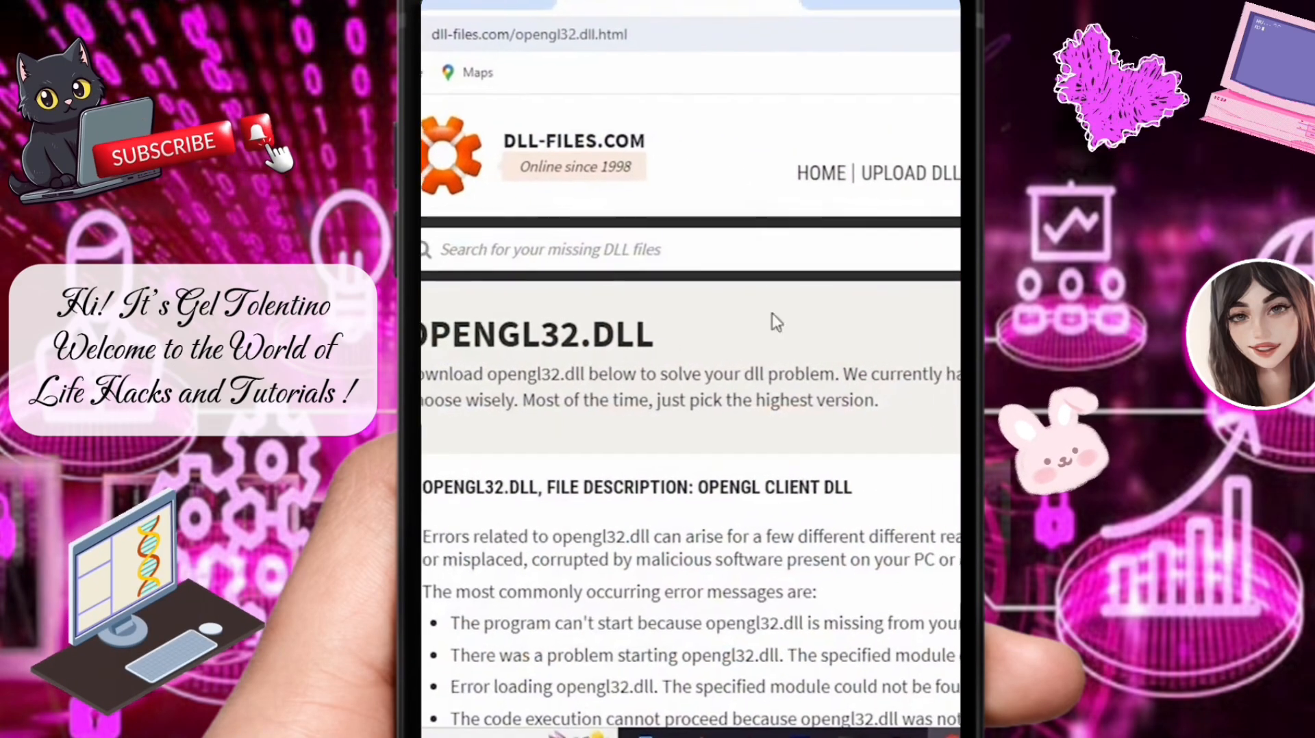
Scroll the opengl32.dll and mfplat.dll pages down to their version lists with Download buttons
{"action": "scroll", "scroll_direction": "down", "scroll_amount": 3}
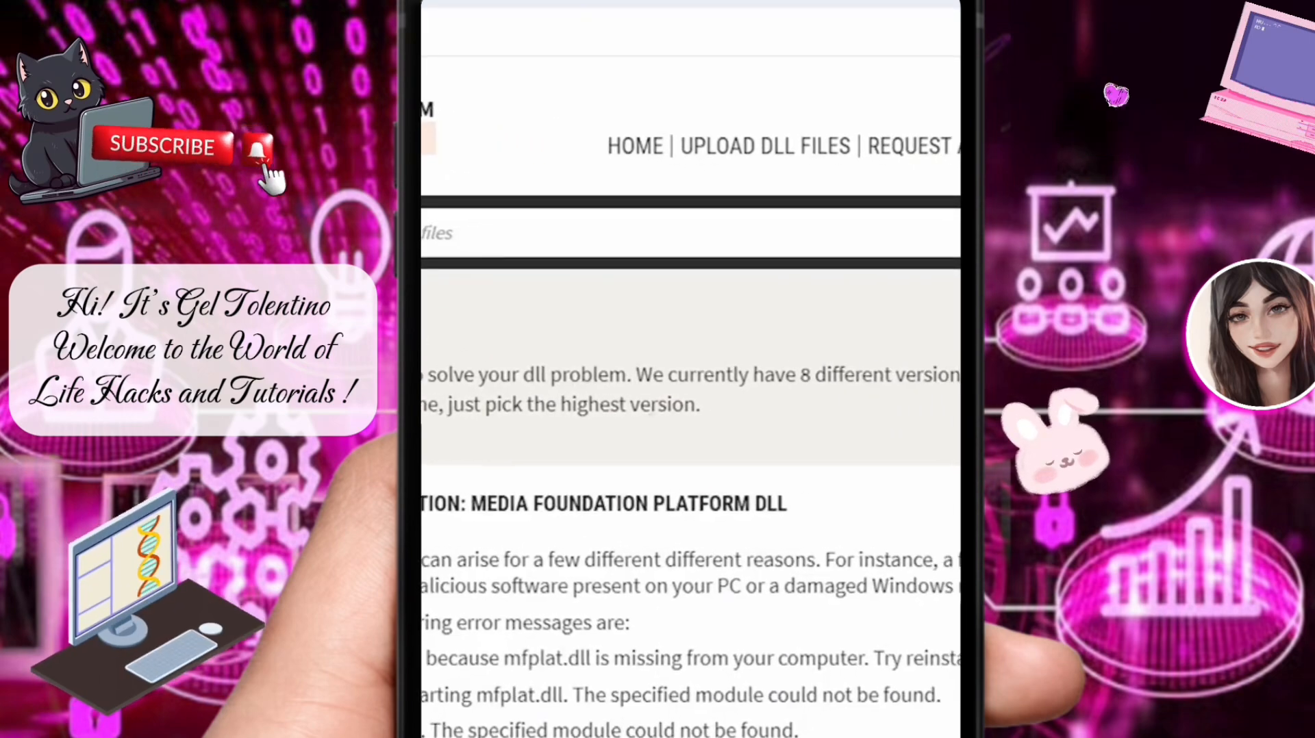
{"action": "scroll", "scroll_direction": "down", "scroll_amount": 3}
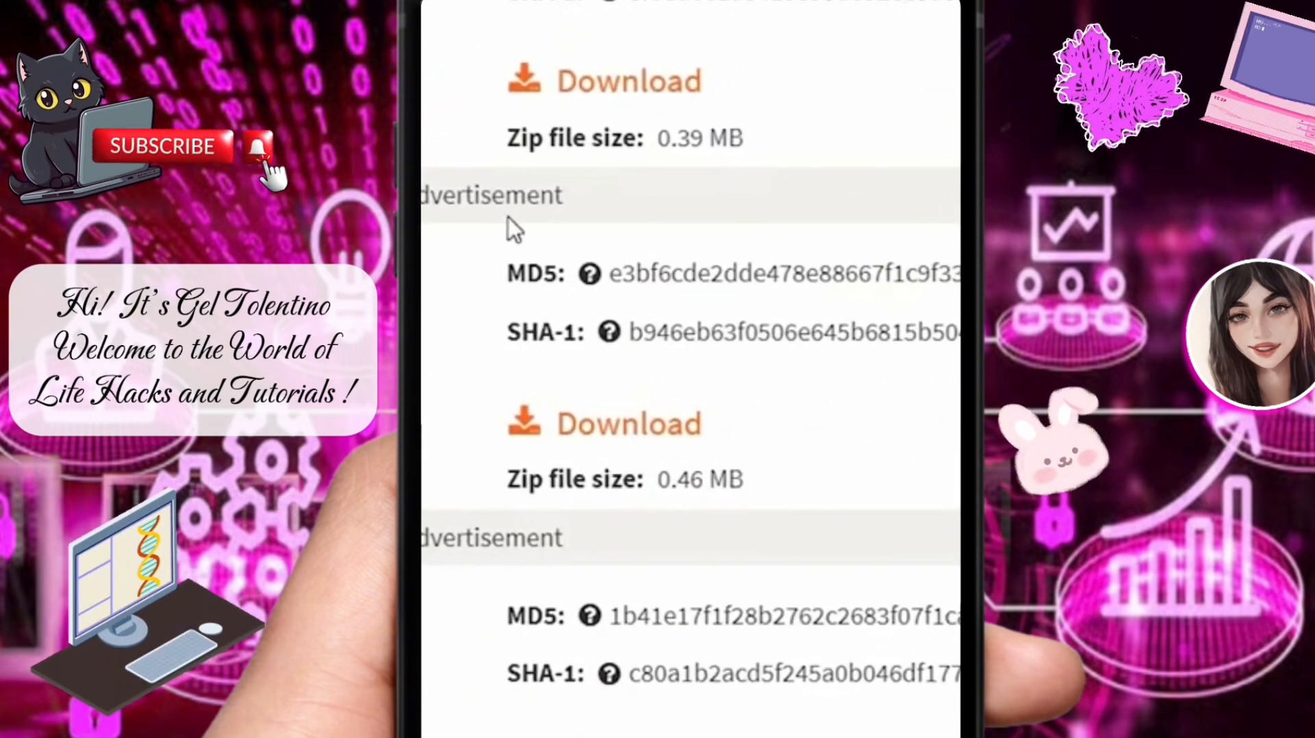
{"action": "scroll", "scroll_direction": "down", "scroll_amount": 3}
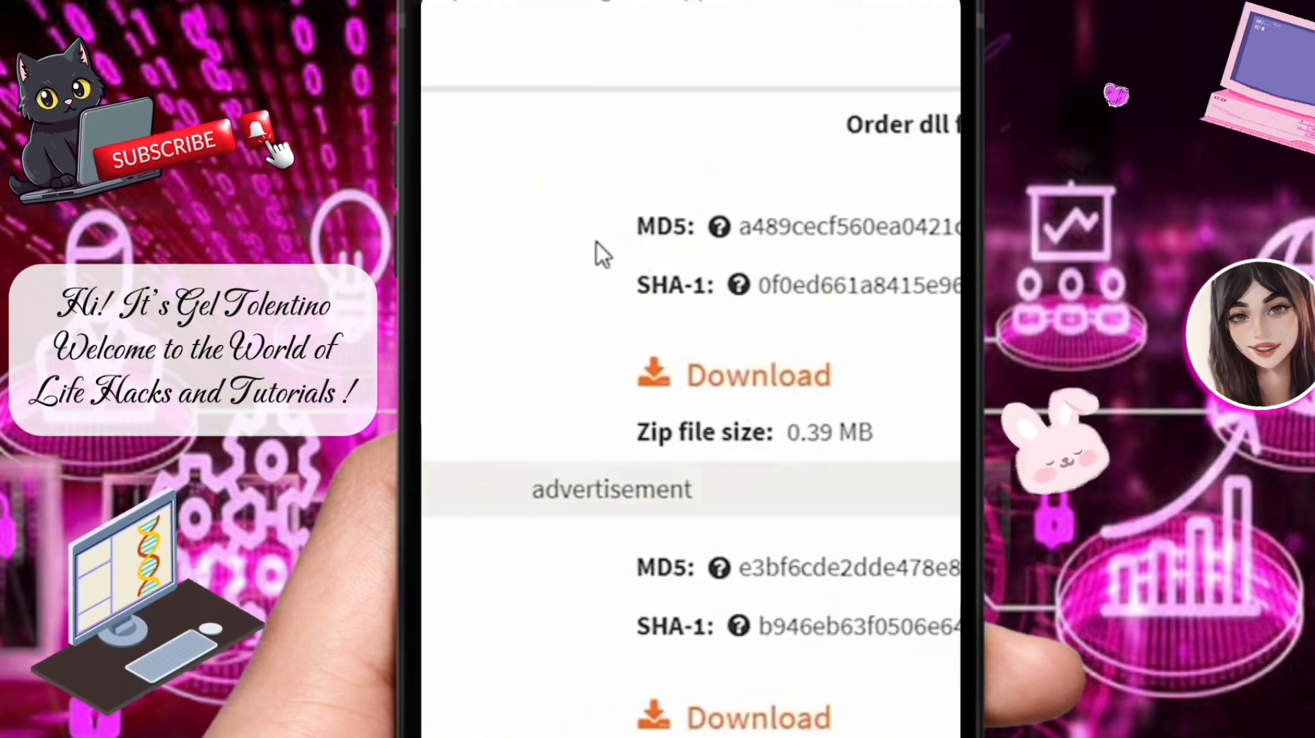
{"action": "scroll", "scroll_direction": "down", "scroll_amount": 3}
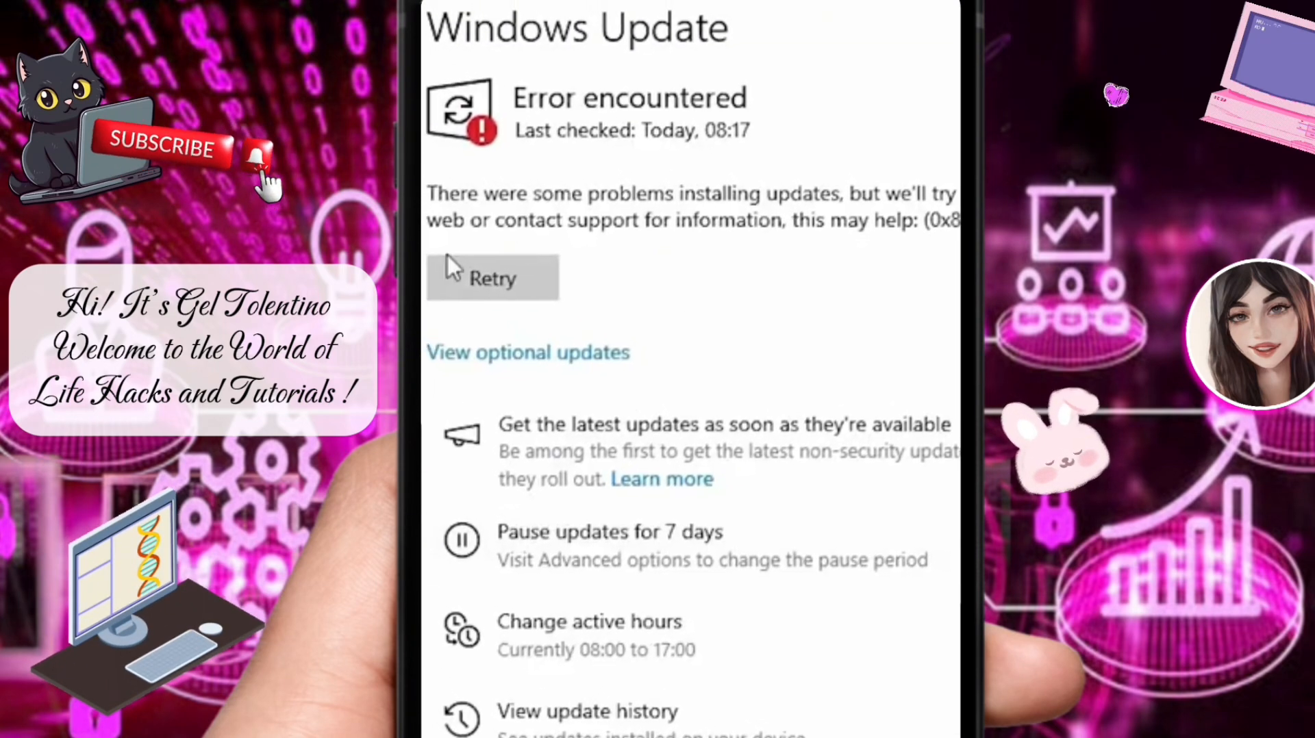
Retry the failed Windows updates, then open the finished opengl32 zip download
{"action": "left_click", "coordinate": [492, 278]}
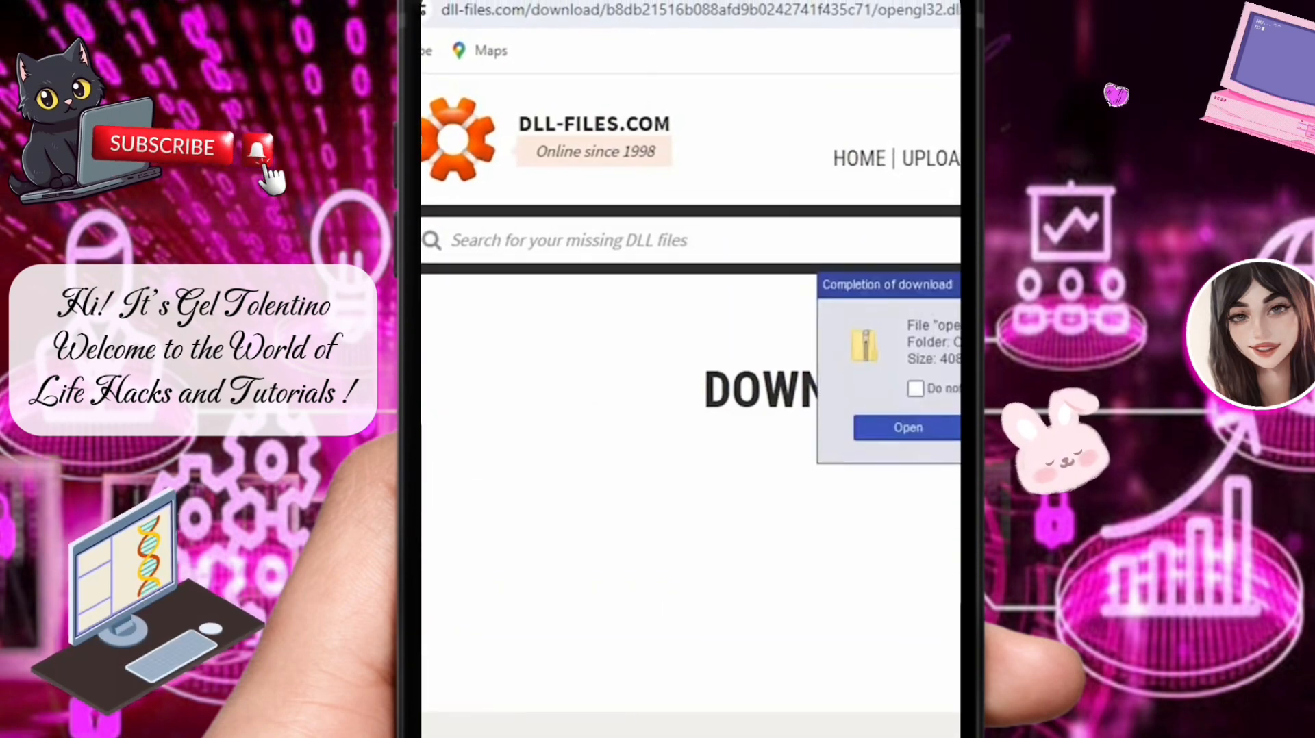
{"action": "left_click", "coordinate": [907, 427]}
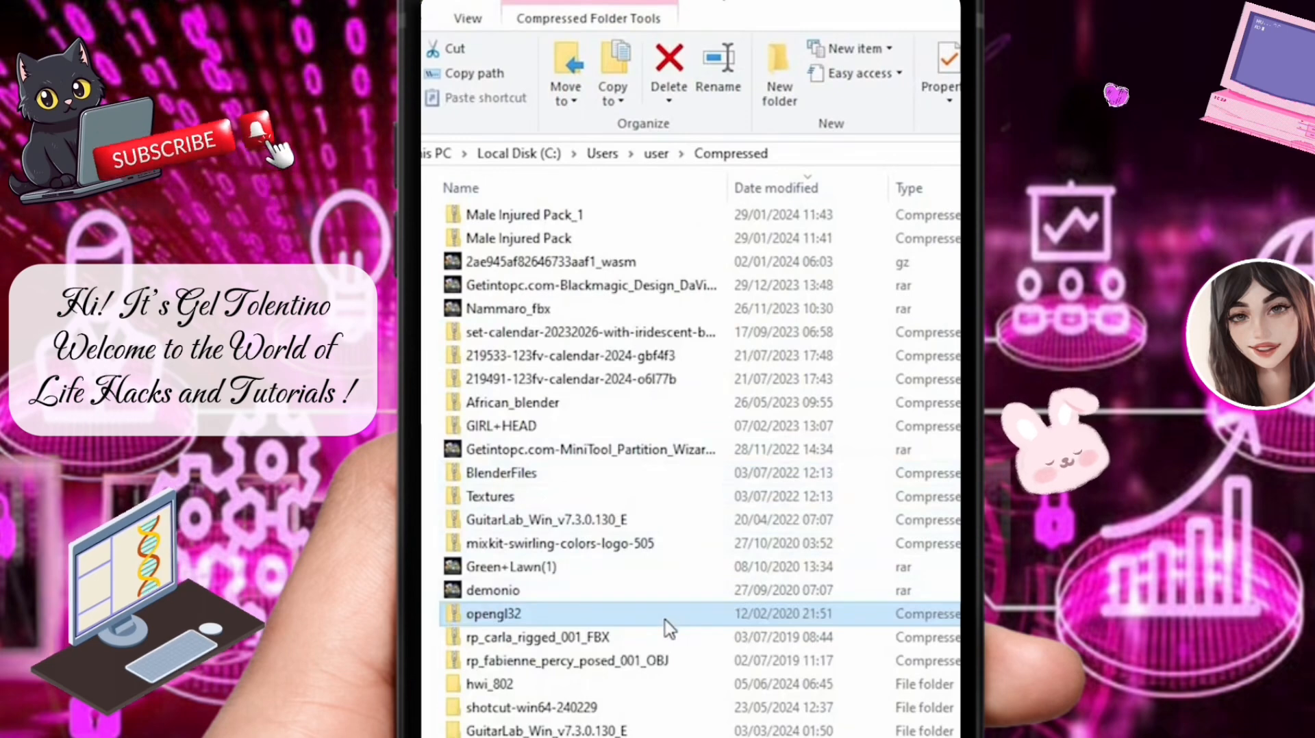
Open the opengl32 zip and copy the opengl32.dll and README files inside it
{"action": "right_click", "coordinate": [493, 614]}
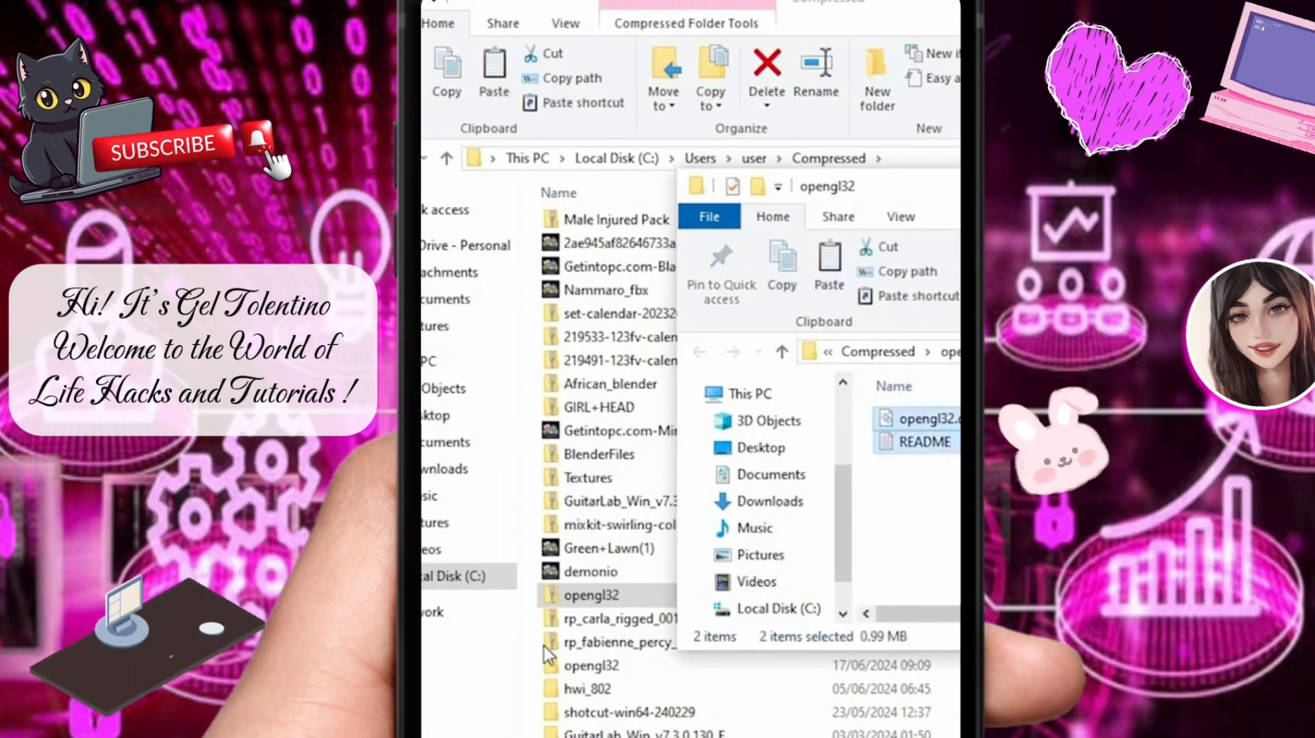
{"action": "left_click", "coordinate": [519, 580]}
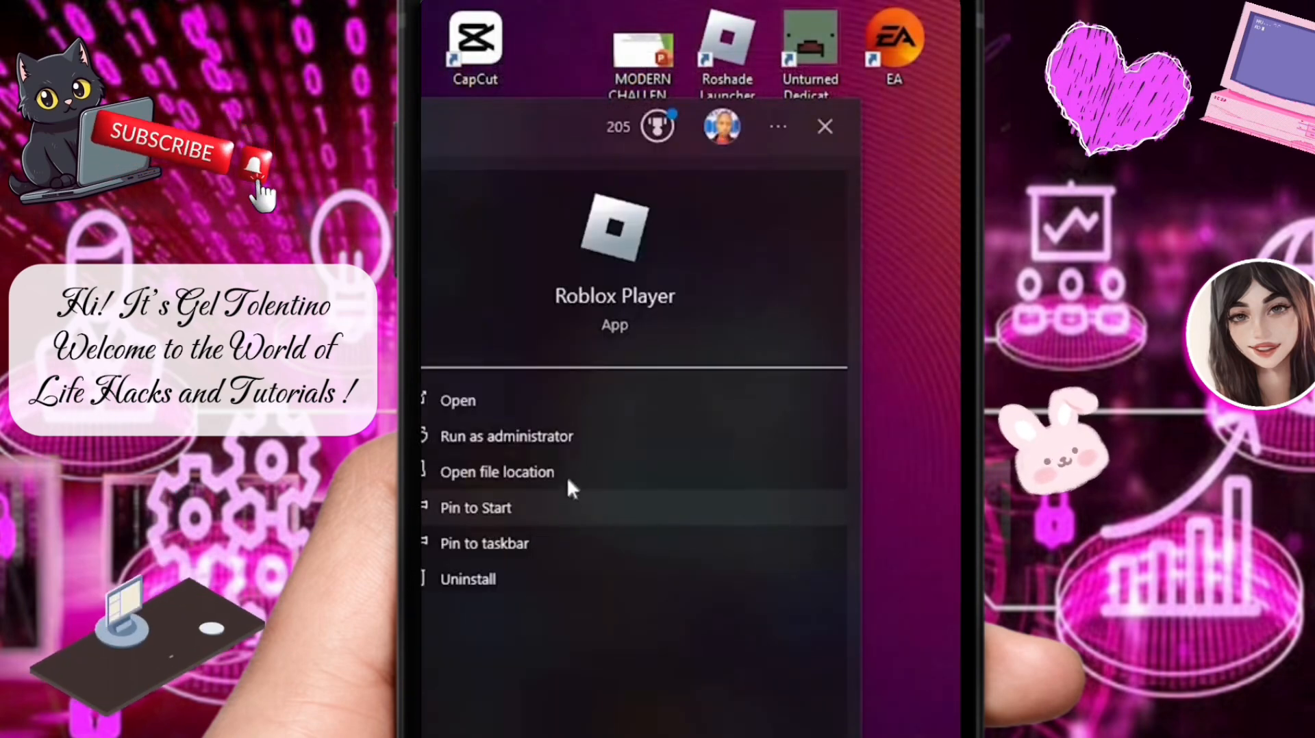
Open Roblox Player's file location and bring up options for the Roblox Player shortcut
{"action": "left_click", "coordinate": [496, 472]}
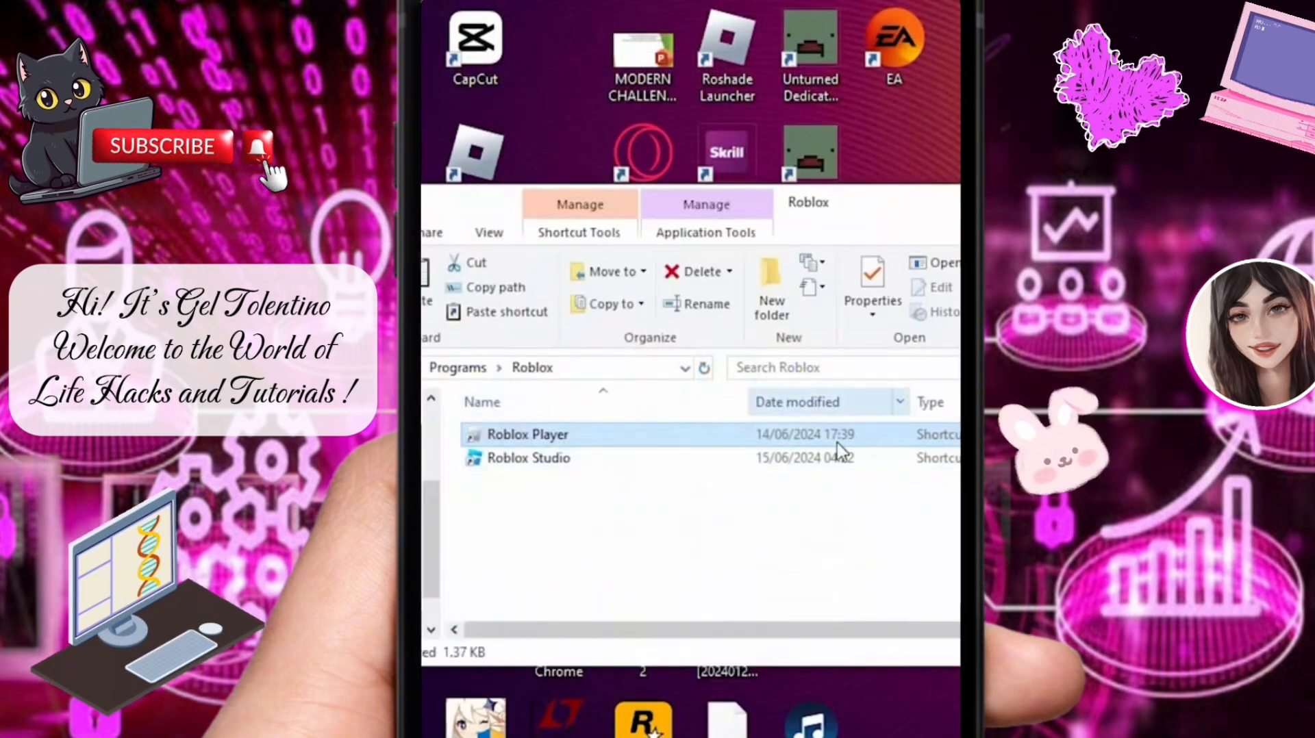
{"action": "right_click", "coordinate": [528, 435]}
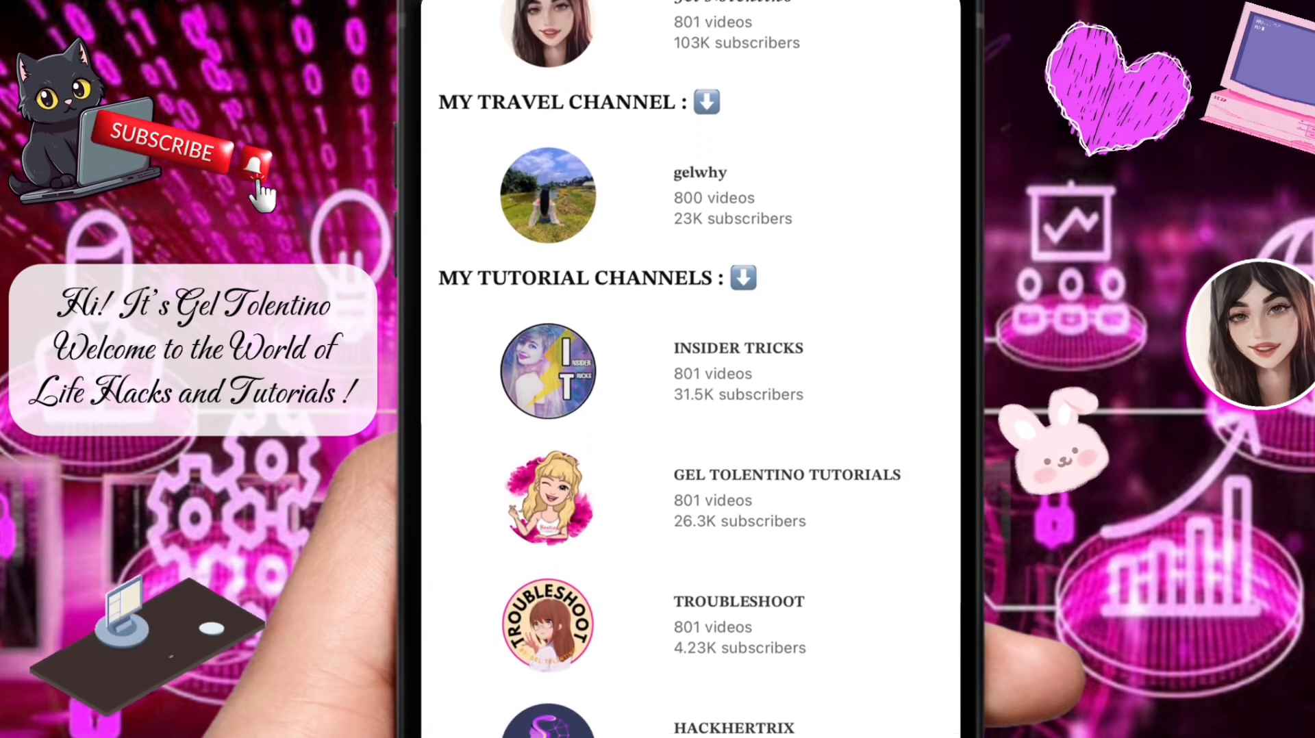
{"action": "scroll", "scroll_direction": "down", "scroll_amount": 3}
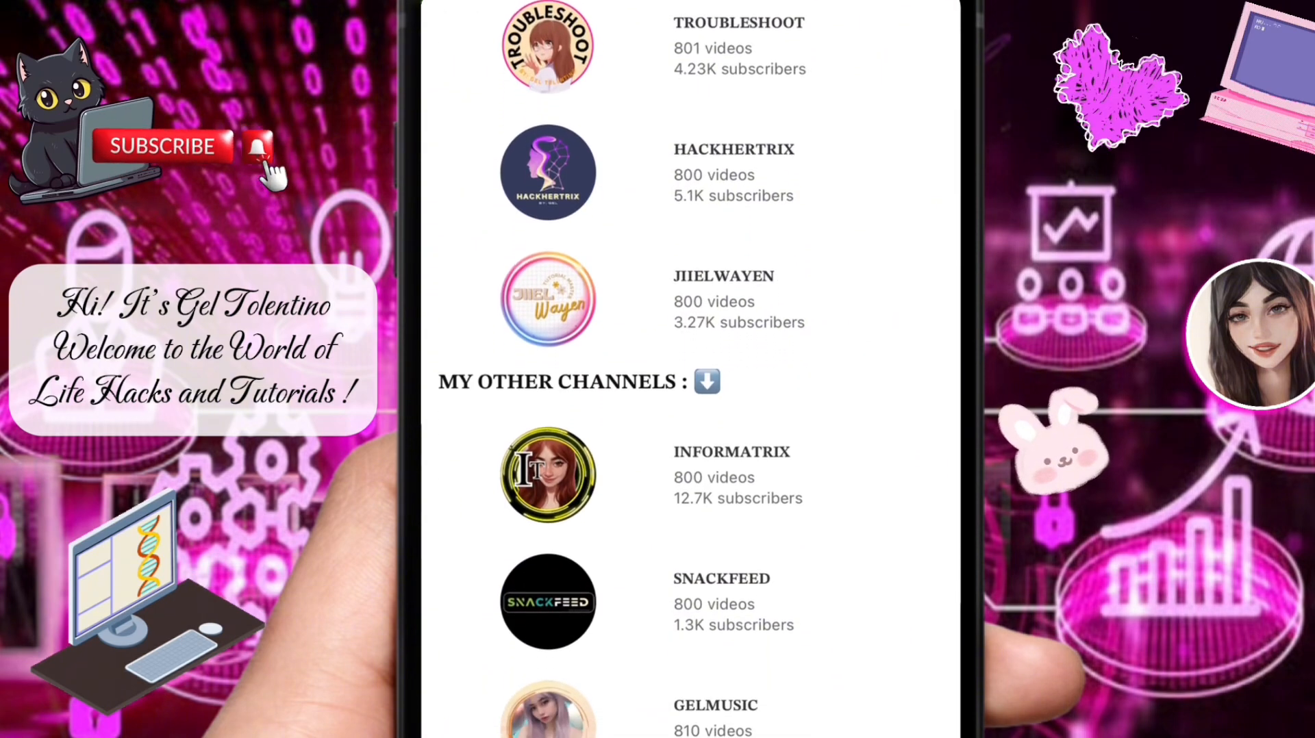
{"action": "scroll", "scroll_direction": "down", "scroll_amount": 3}
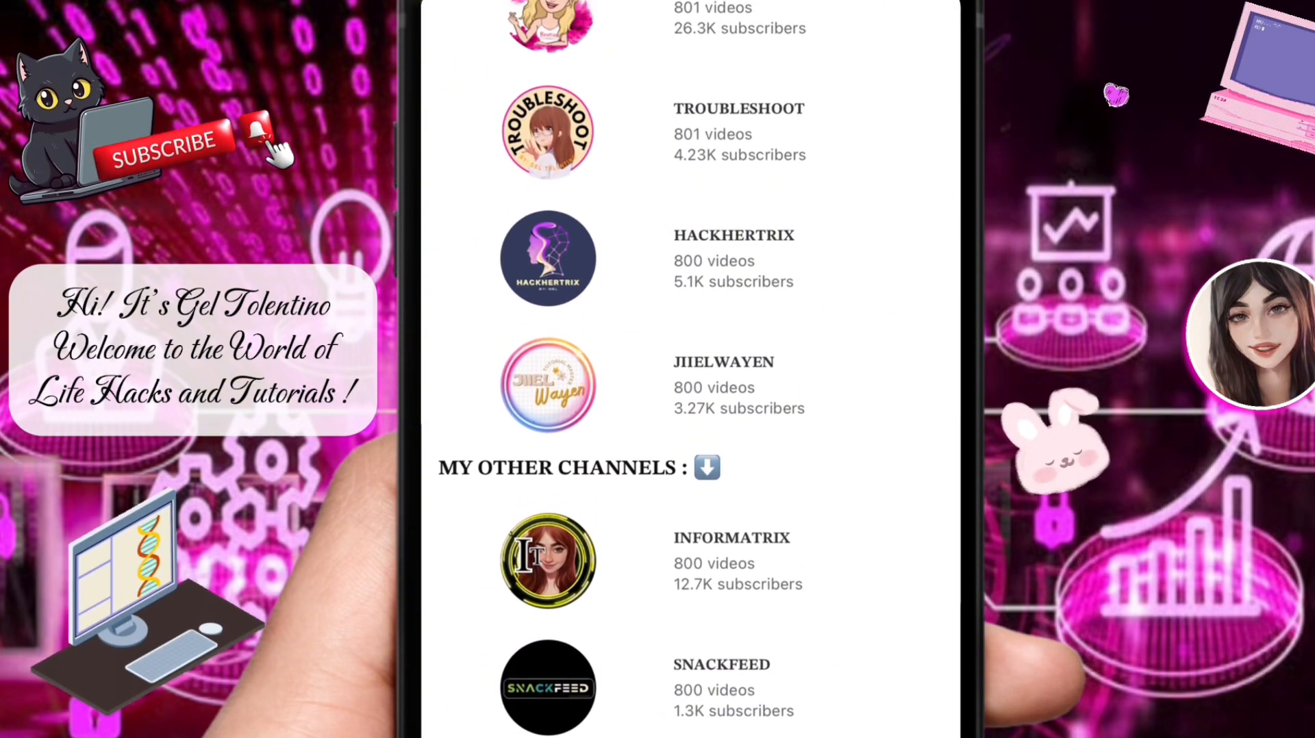